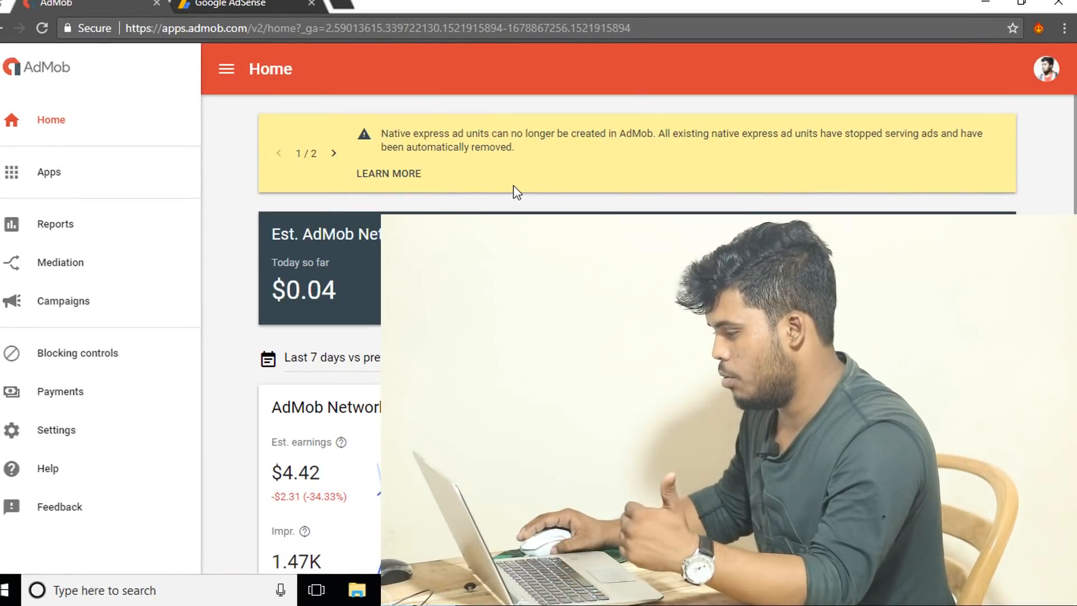
mouse_move(639, 156)
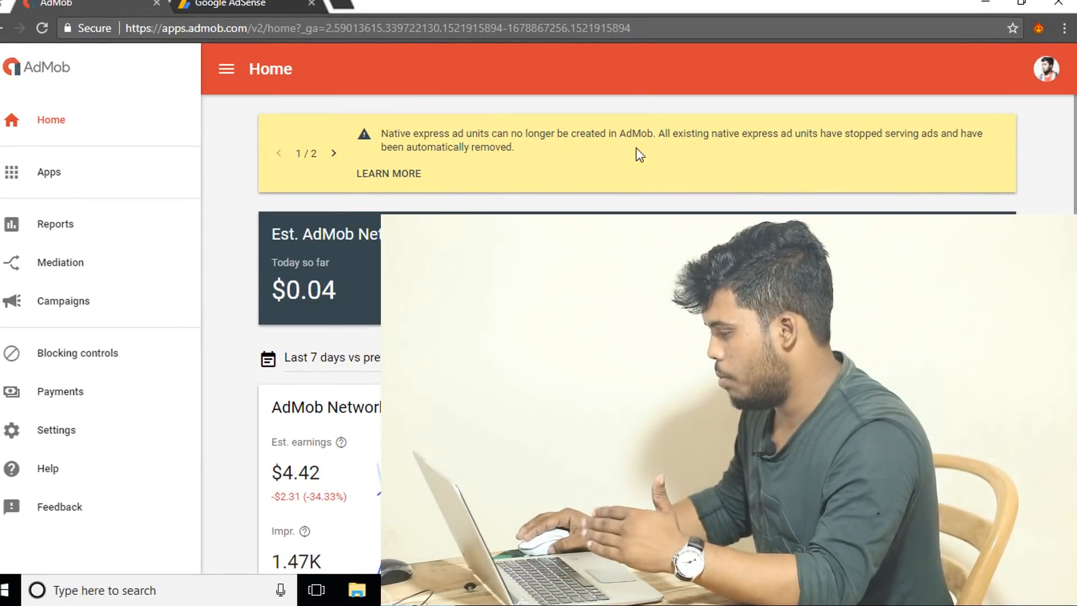